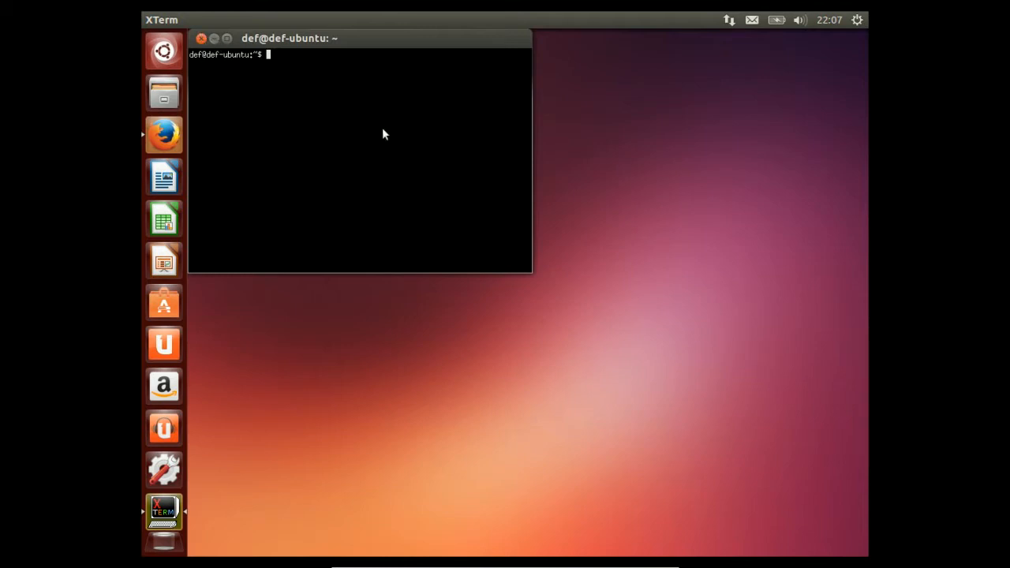
Minimize the XTerm terminal to reveal the empty Ubuntu desktop
left_click(201, 38)
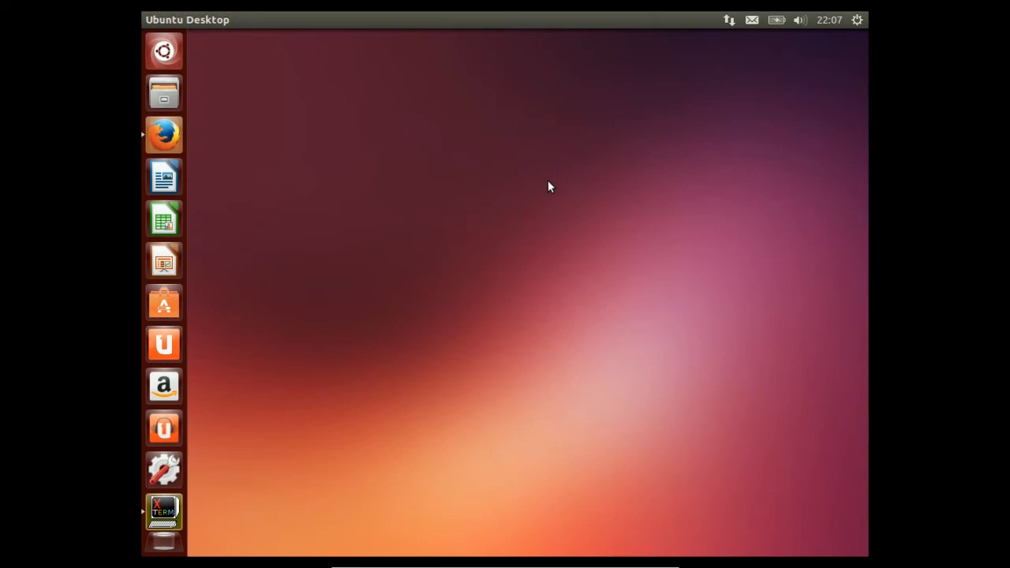
mouse_move(546, 204)
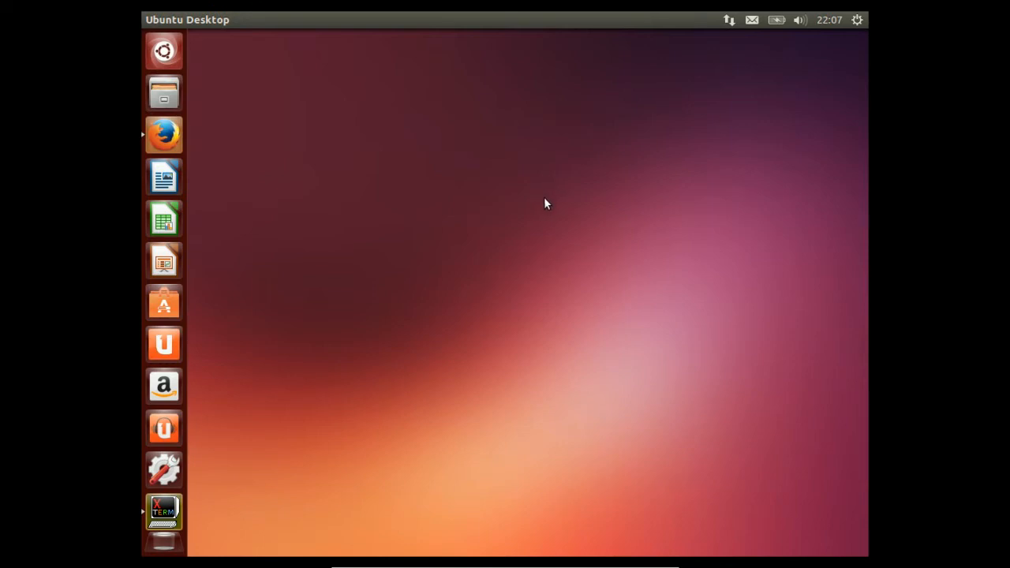
mouse_move(163, 134)
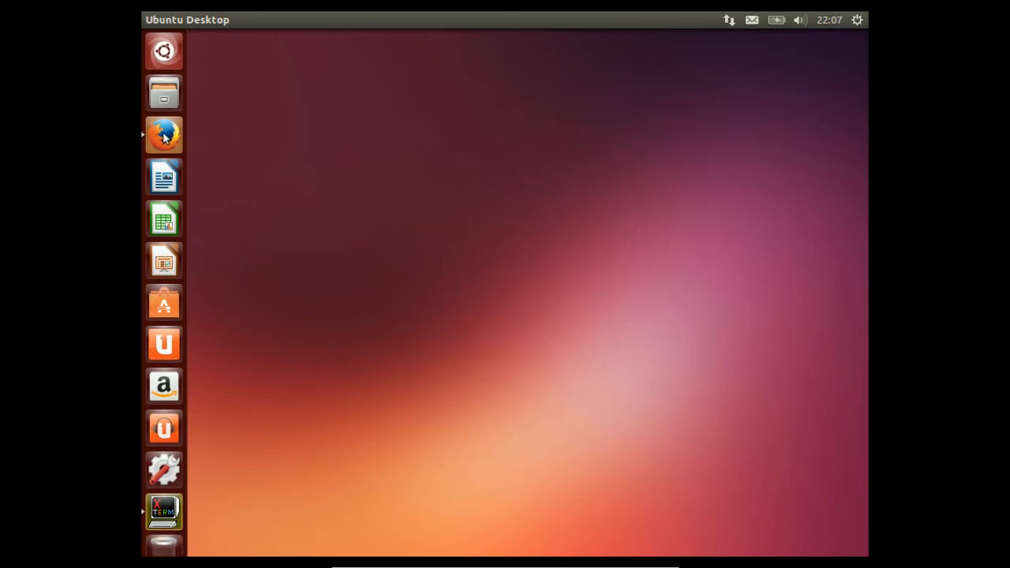
Bring up Firefox and select the Ubuntu sudo apt-get build-dependency command on the darktable page
left_click(163, 134)
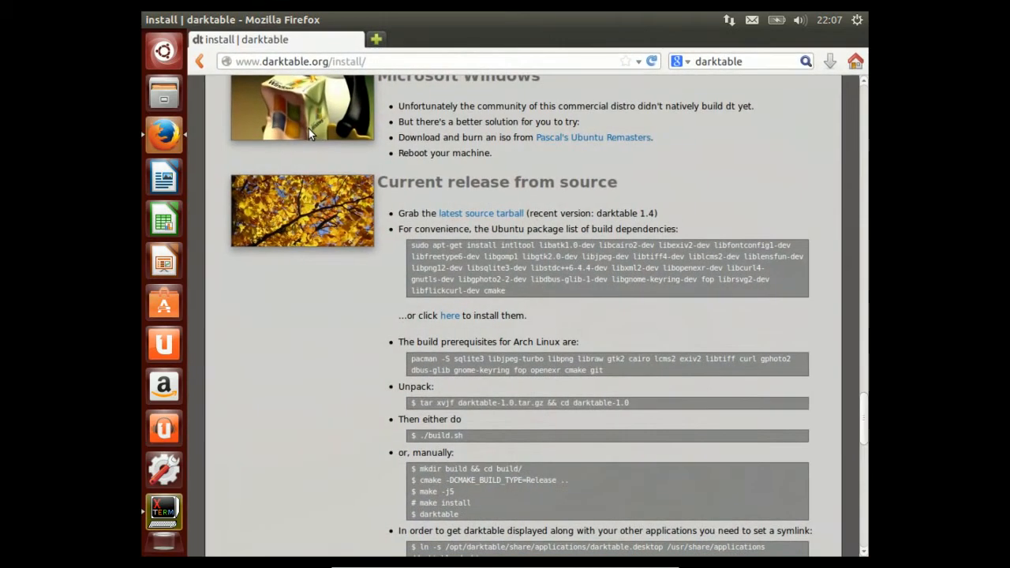
mouse_move(328, 307)
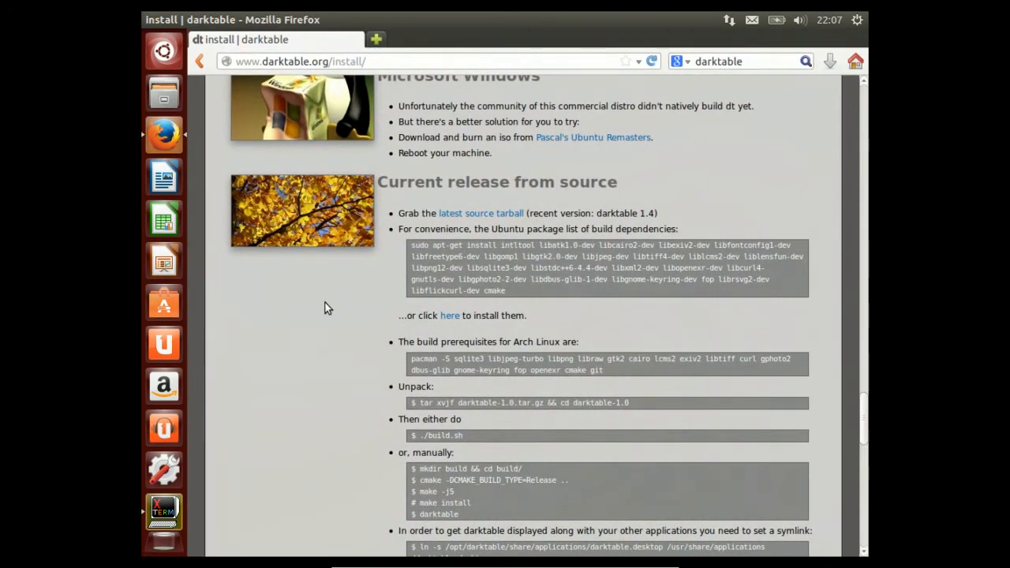
mouse_move(339, 306)
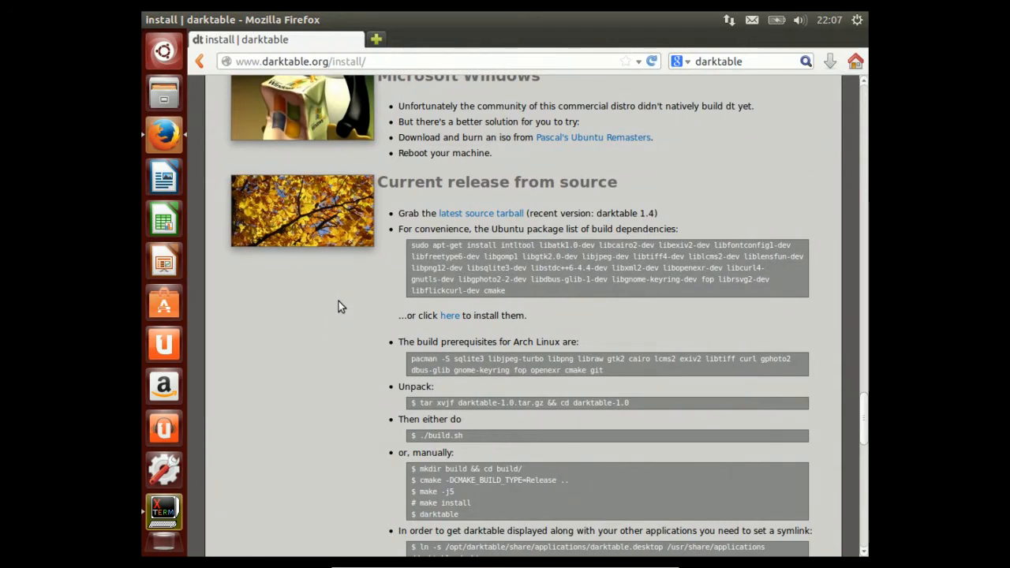
mouse_move(384, 188)
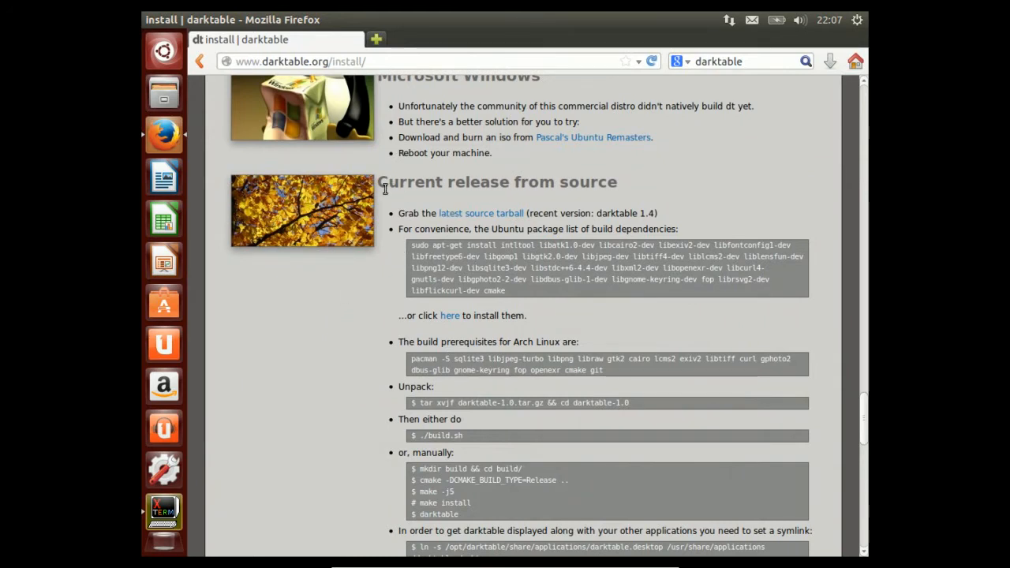
left_click_drag(379, 182, 474, 182)
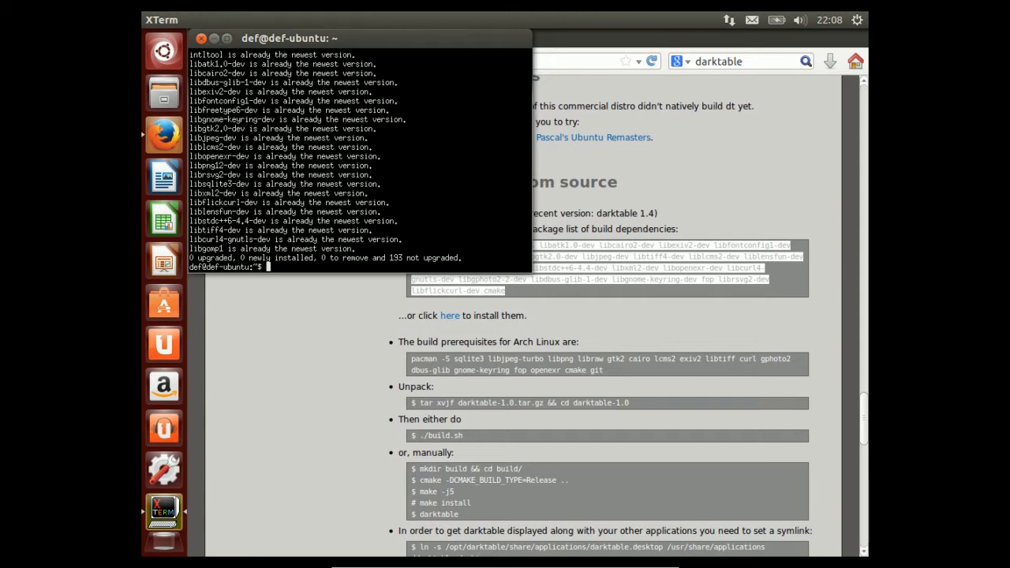
Clear the terminal and enter 'sudo apt-get install libgphoto2-6'
type("clear")
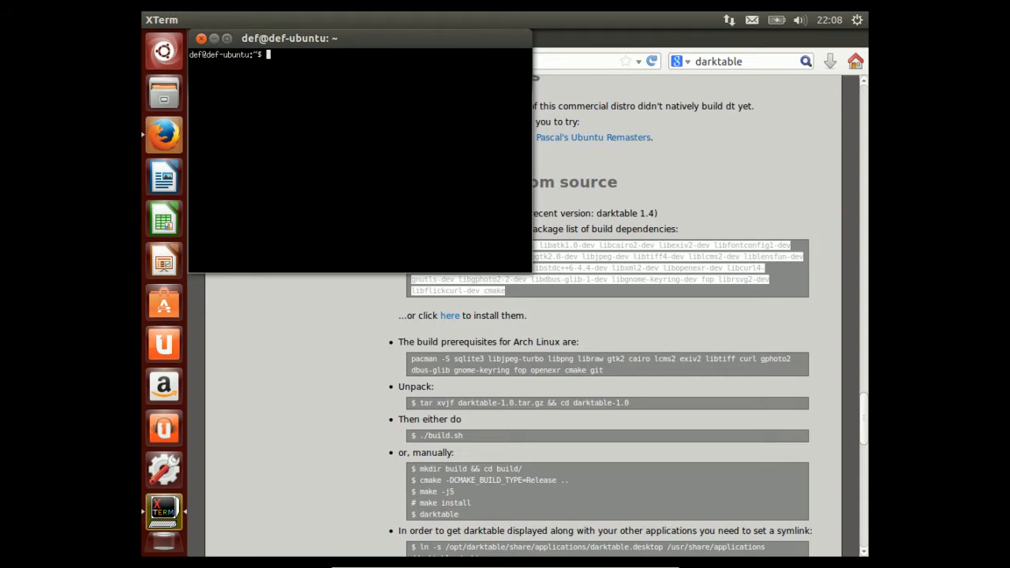
type("s")
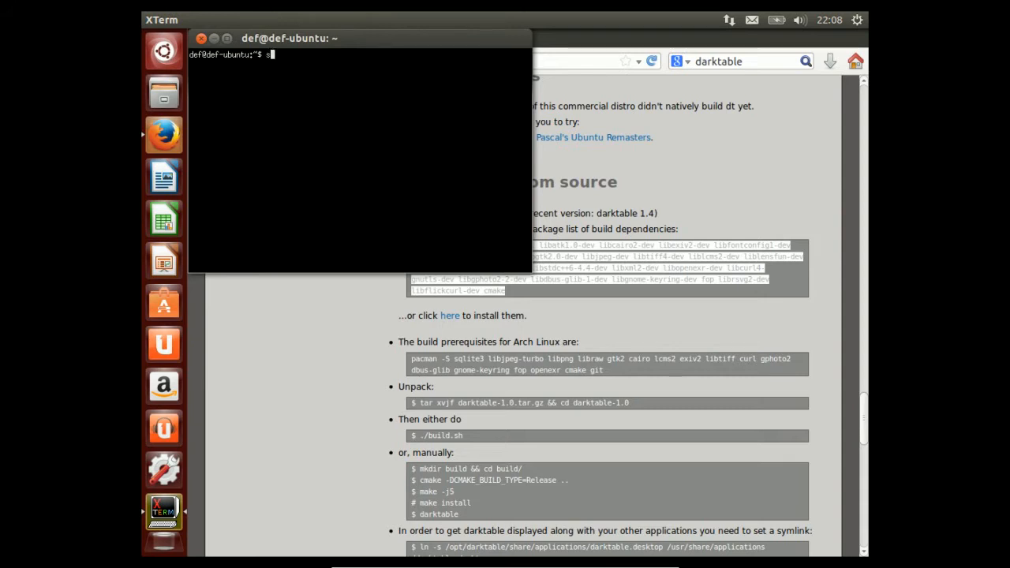
type("sudo a")
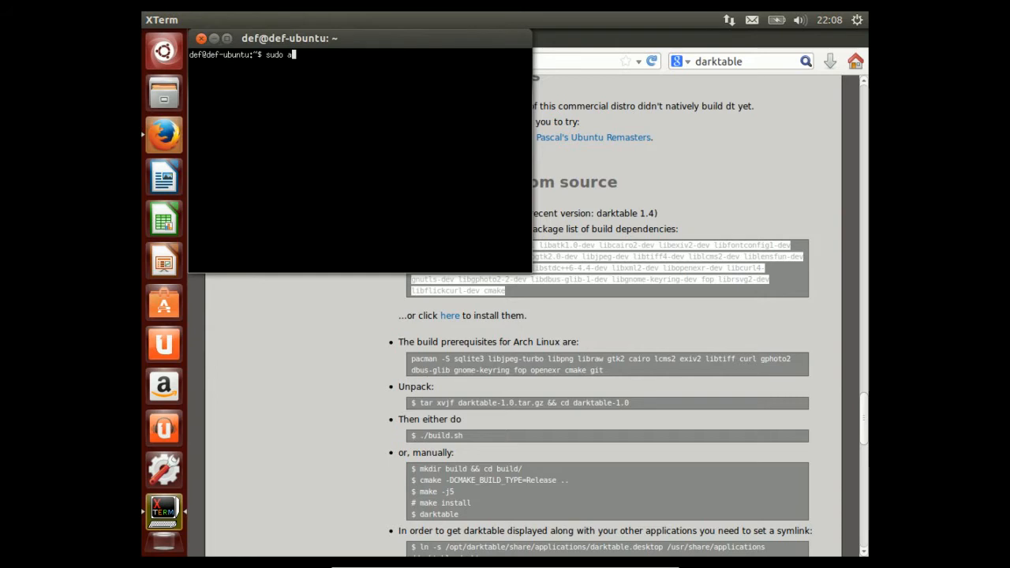
type("pt-get install")
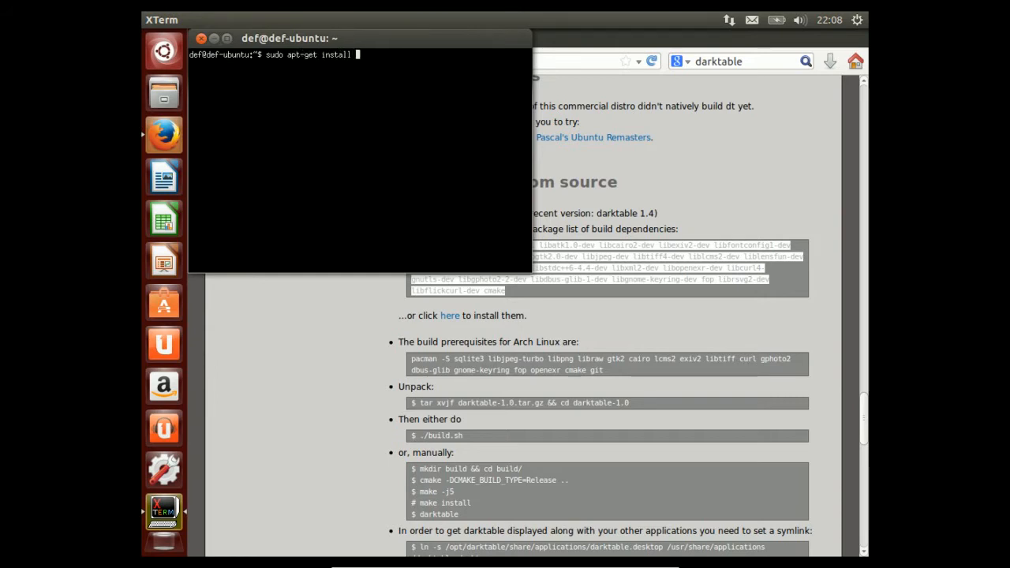
type("libgphoto")
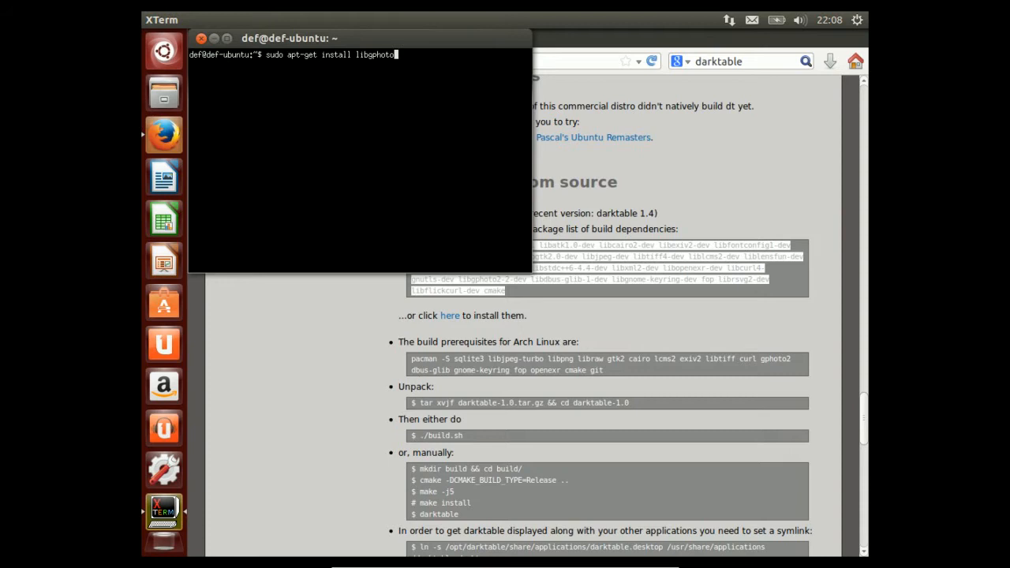
type("2-6")
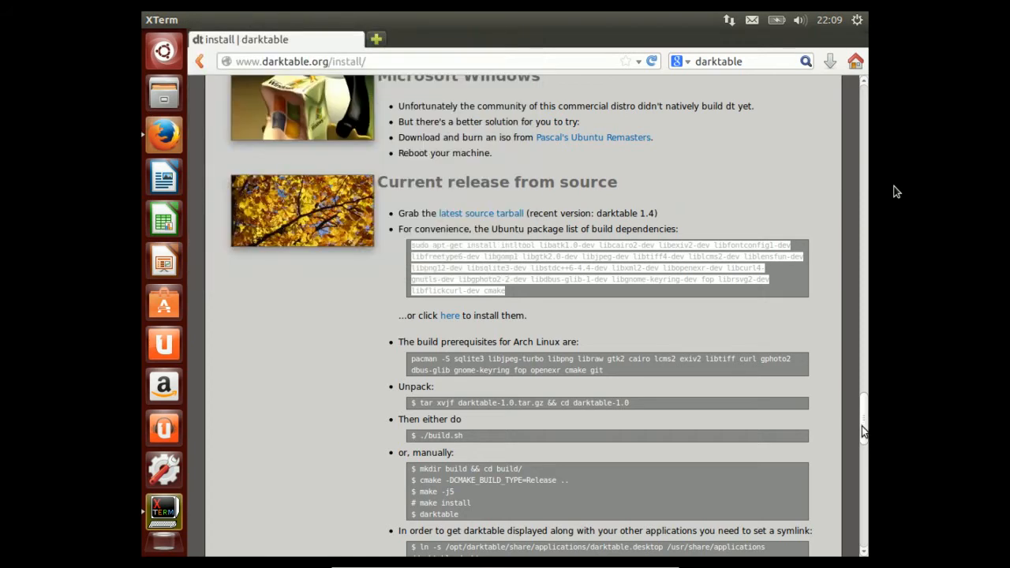
Scroll the darktable install page down to the git cloning and build.sh instructions
scroll("down", 3)
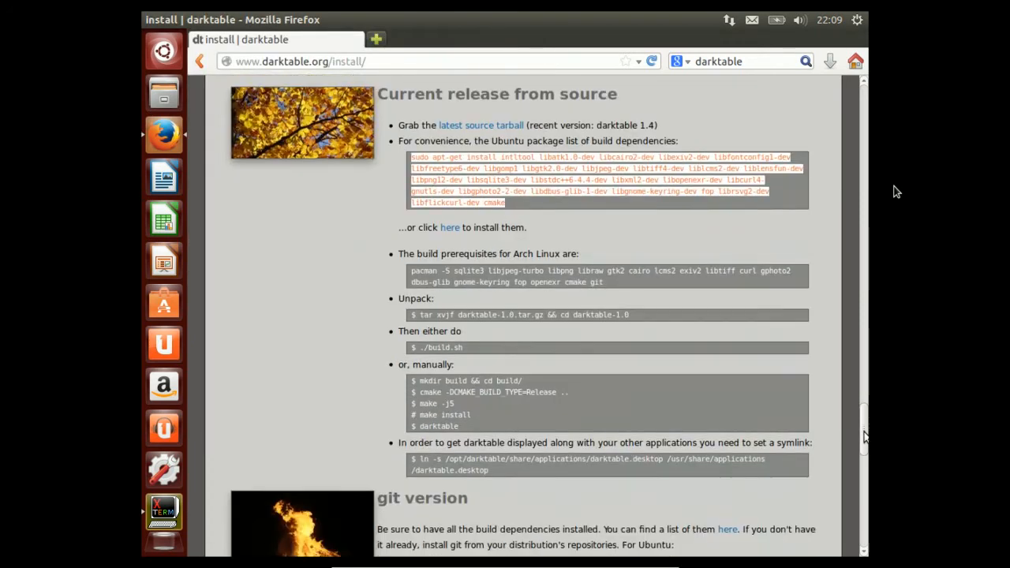
scroll("down", 3)
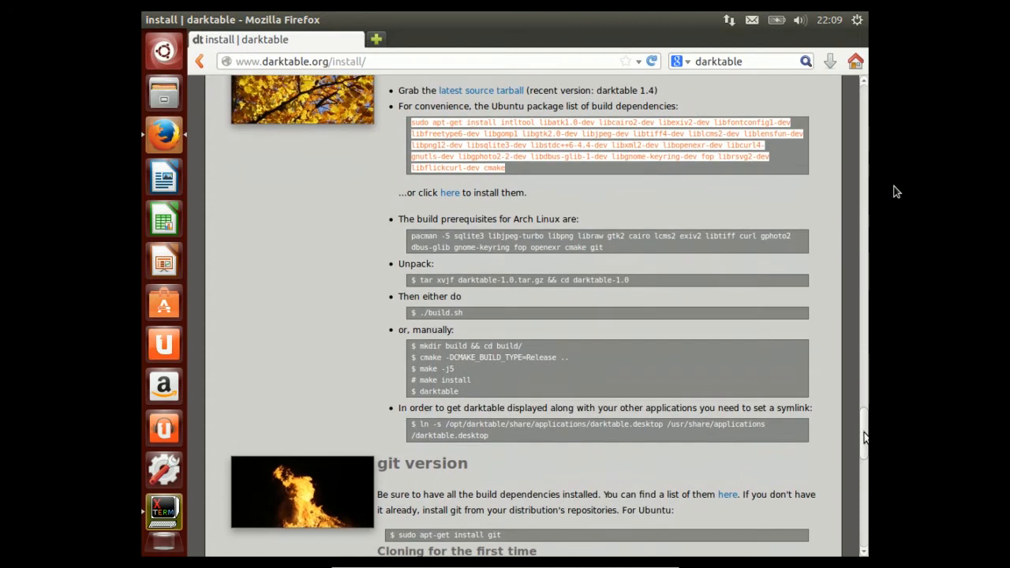
scroll("down", 3)
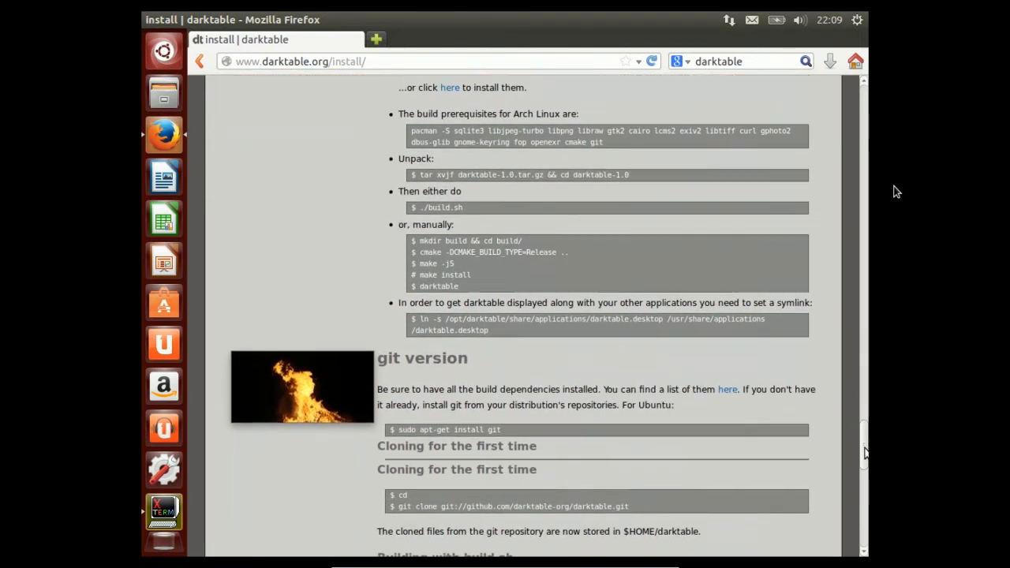
scroll("down", 3)
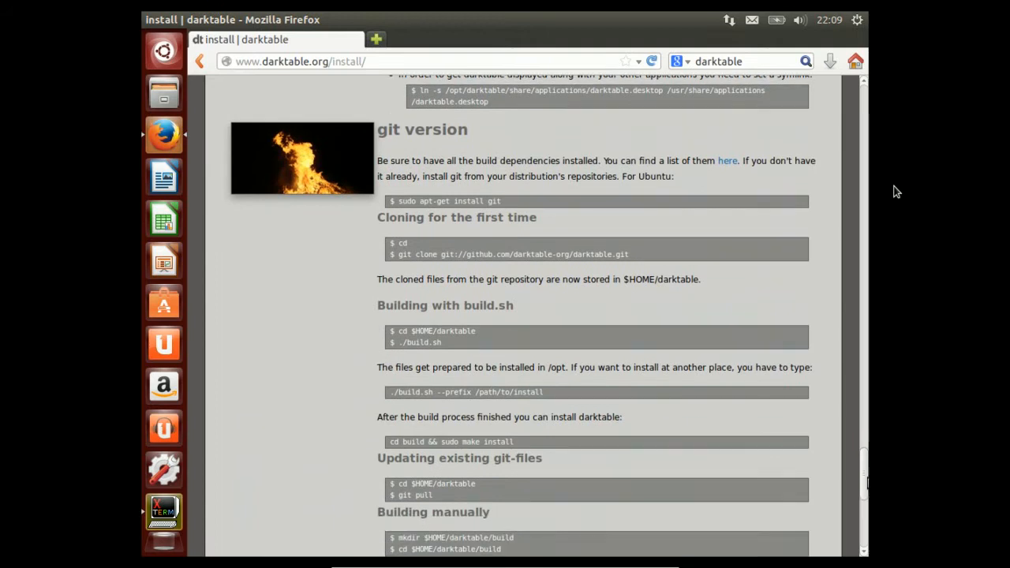
scroll("down", 3)
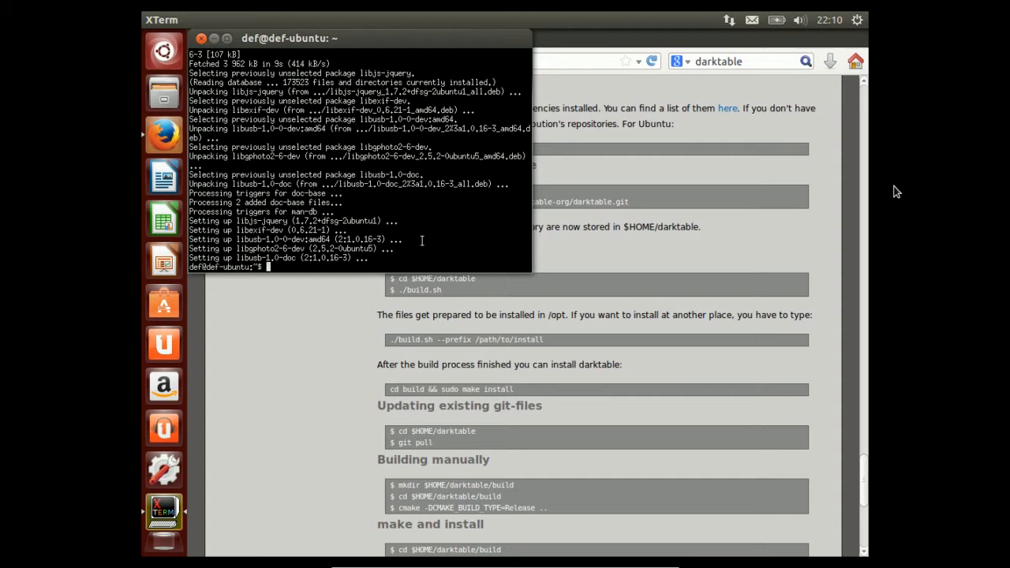
mouse_move(440, 256)
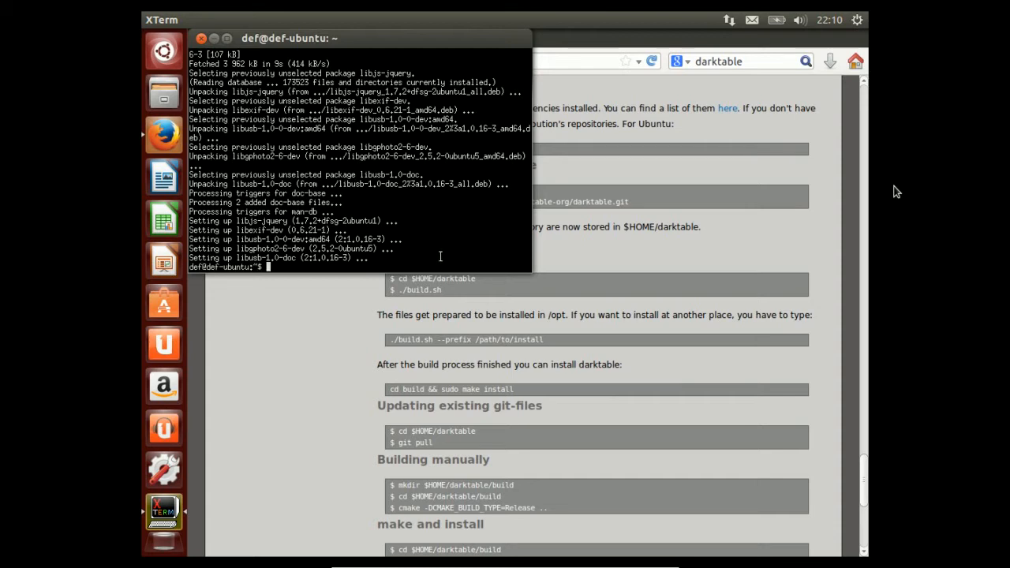
Run 'sudo apt-get install git', which reports git is already newest
type("sudo apt-get install git")
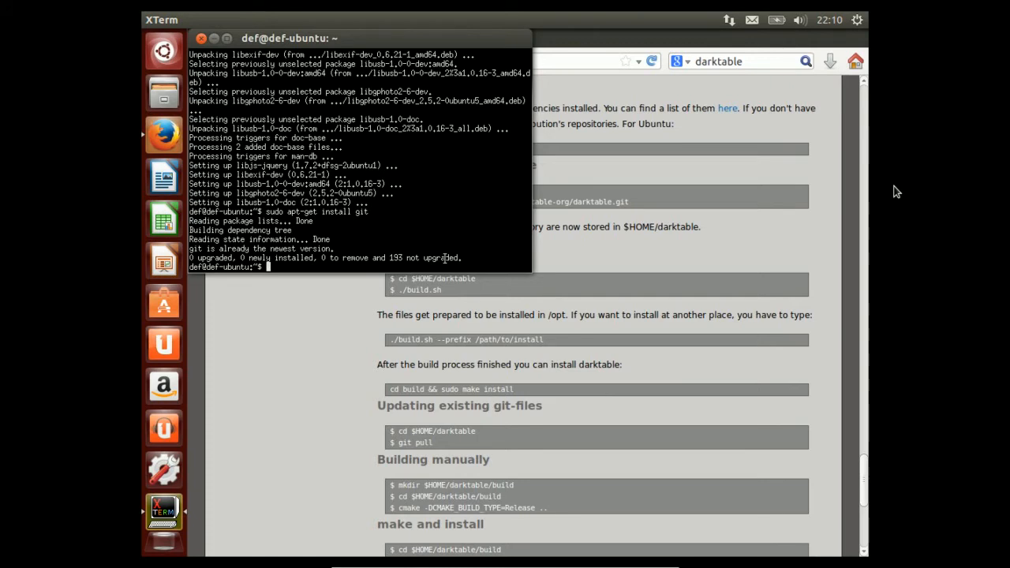
mouse_move(627, 265)
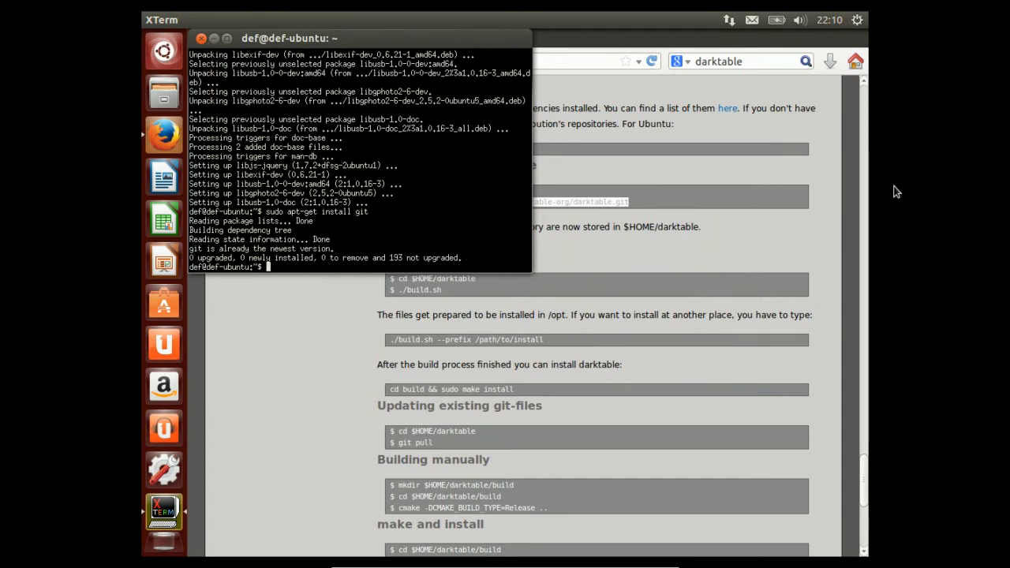
Change into the darktable/ folder and launch ./build.sh for a Release build
type("cd")
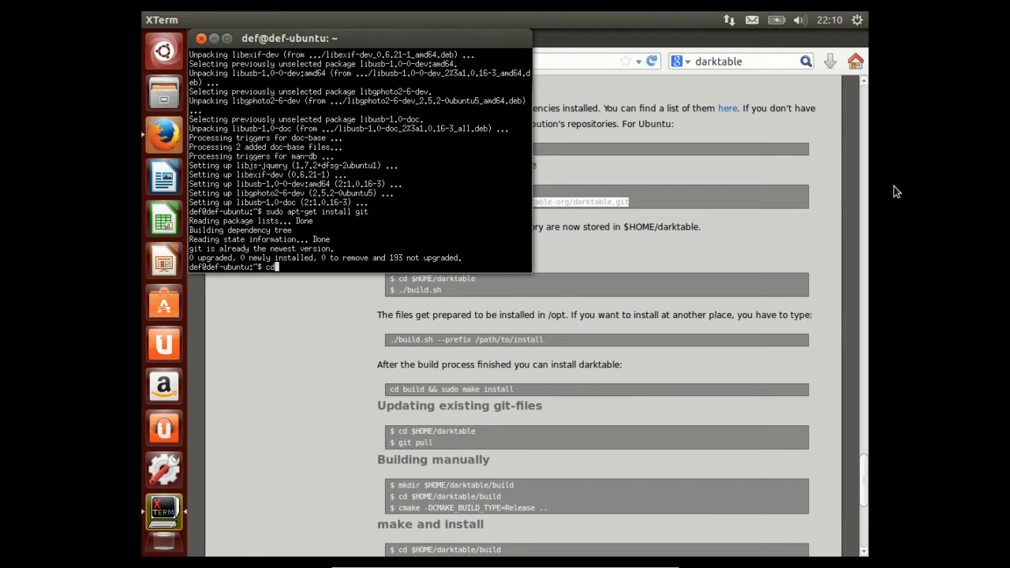
type("darktable/")
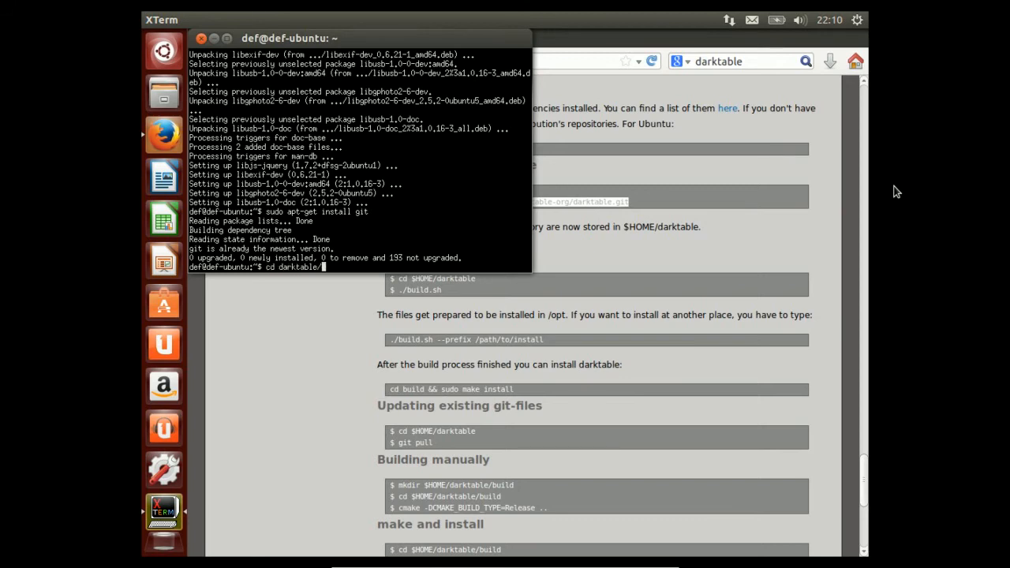
key("Return")
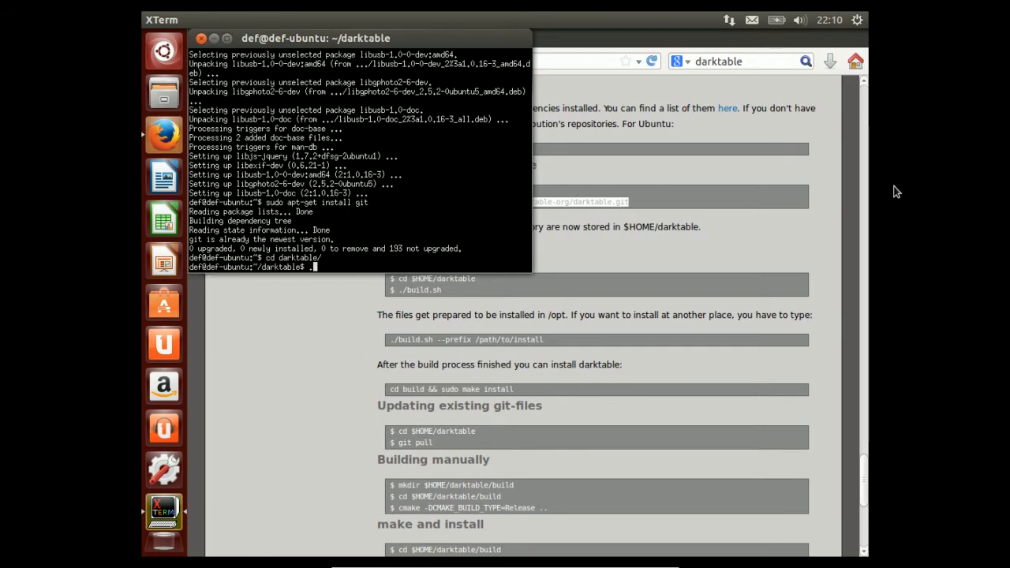
type("./b")
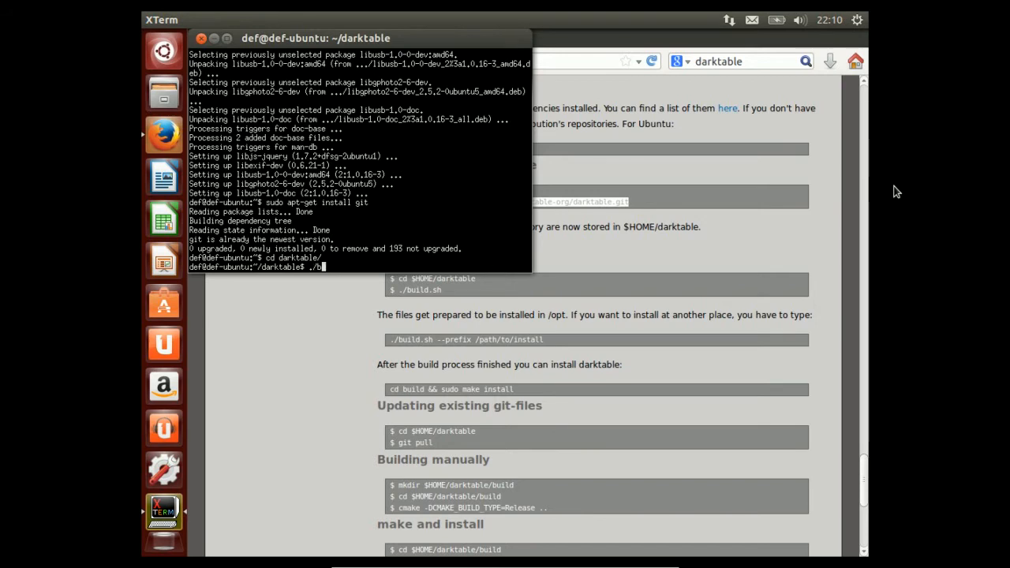
key("Return")
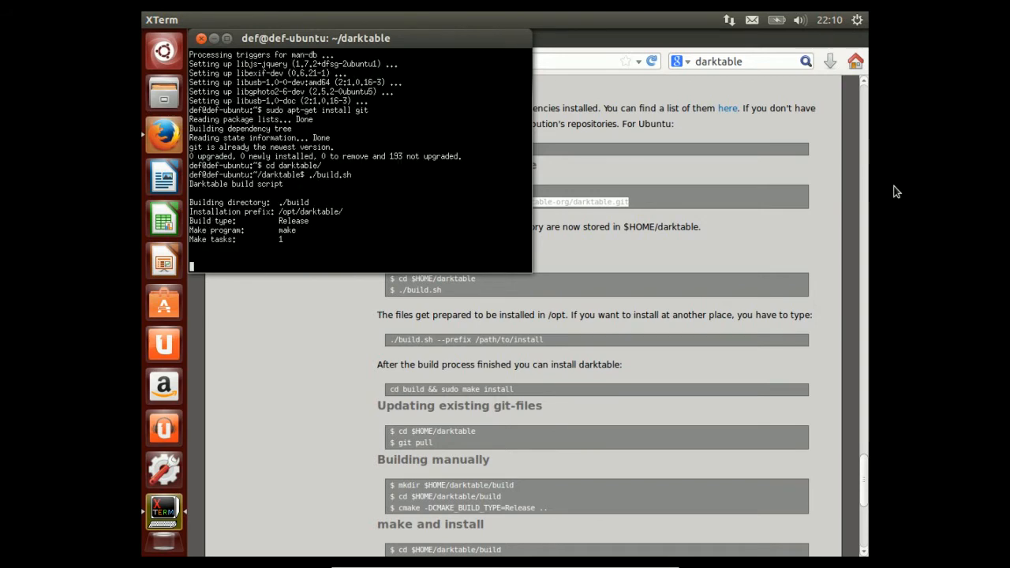